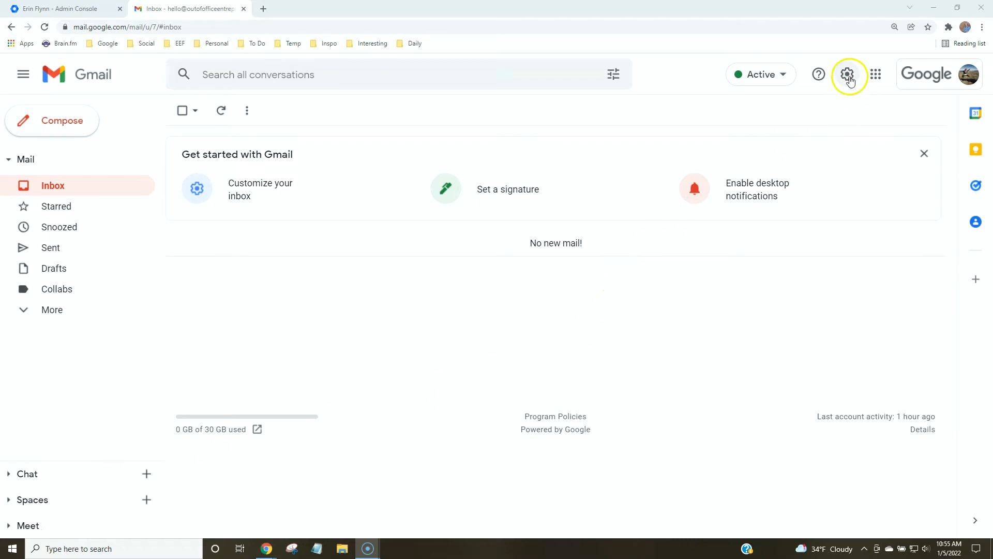
Open Gmail's Filters and Blocked Addresses settings and begin a new filter.
{"action": "left_click", "coordinate": [847, 75]}
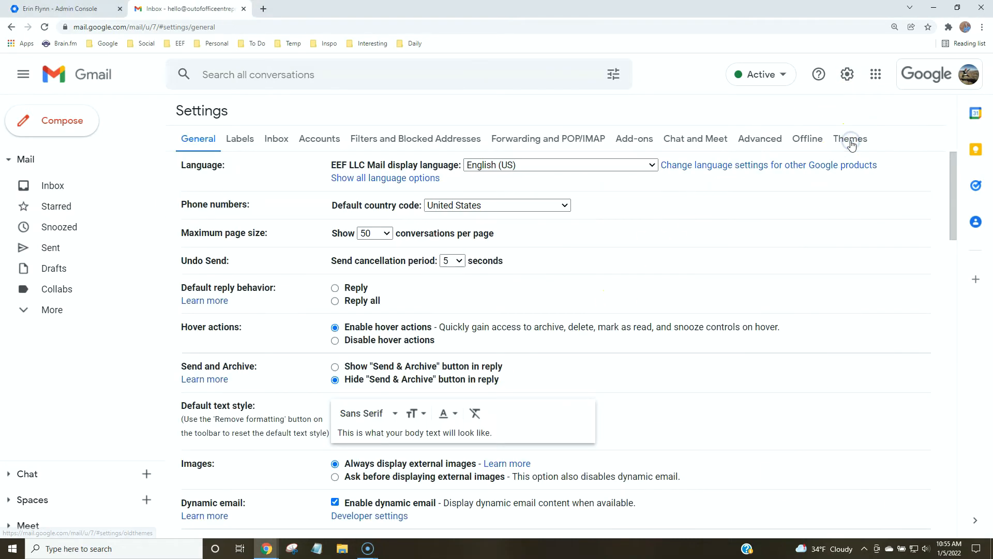
{"action": "left_click", "coordinate": [391, 142]}
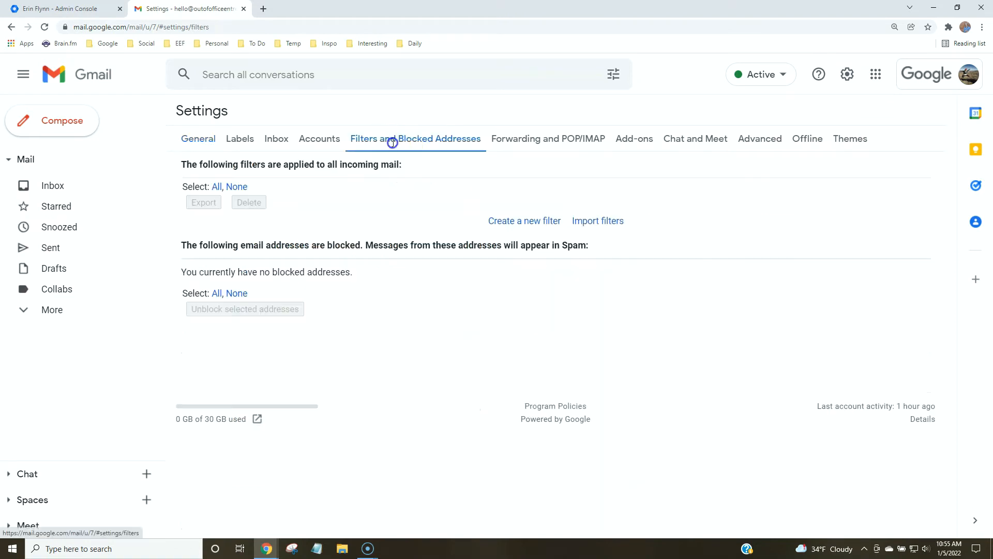
{"action": "left_click", "coordinate": [524, 221]}
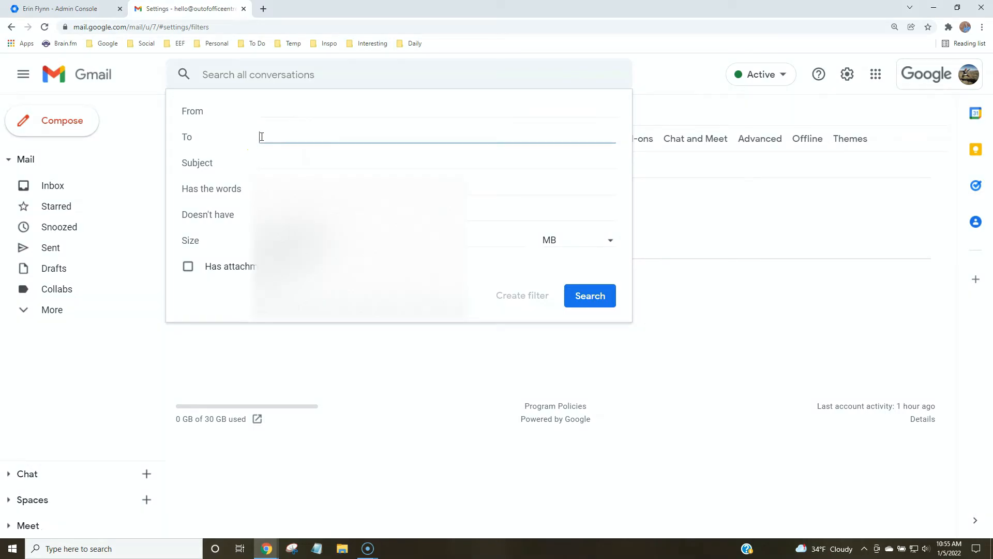
Filter mail to the payments alias and have it apply a new 'Payments' label.
{"action": "type", "text": "payment"}
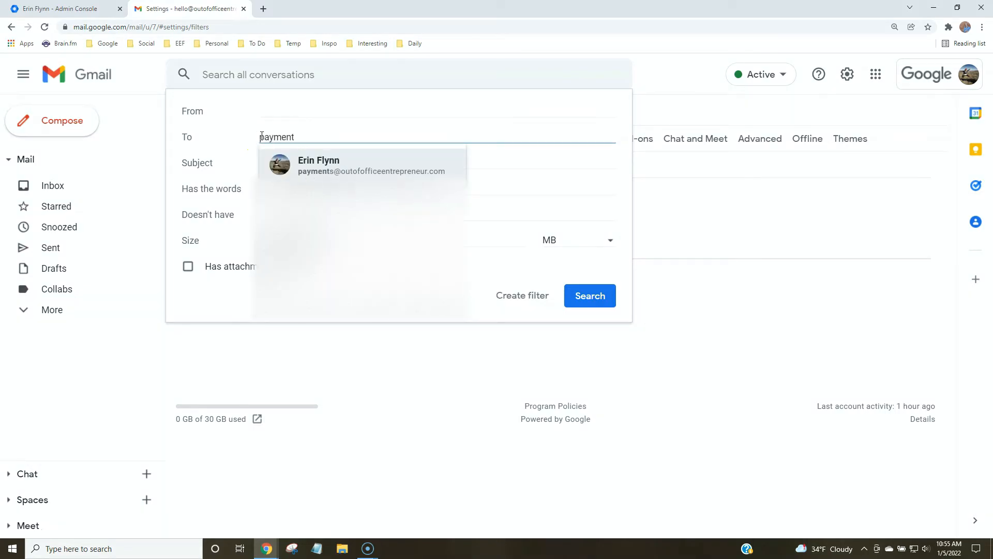
{"action": "left_click", "coordinate": [372, 166]}
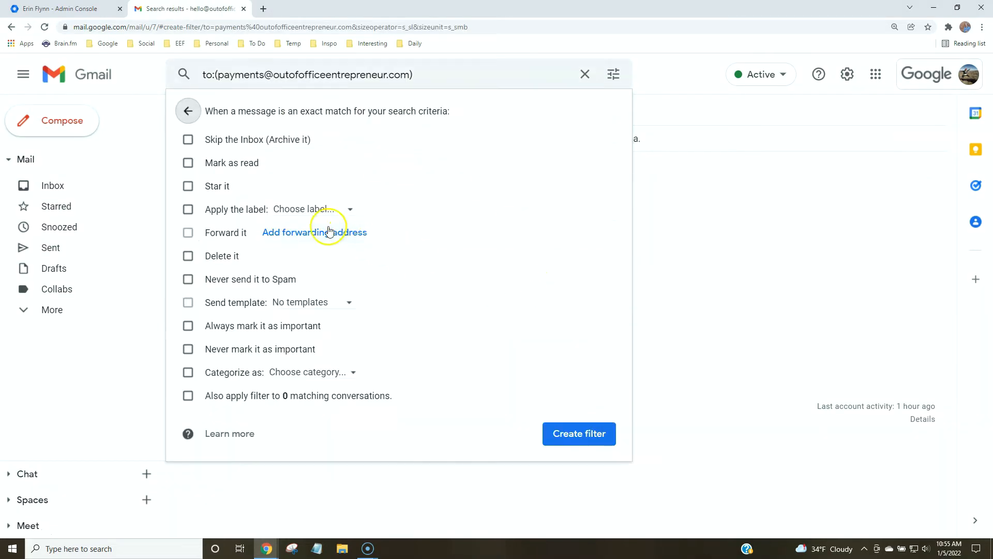
{"action": "mouse_move", "coordinate": [187, 209]}
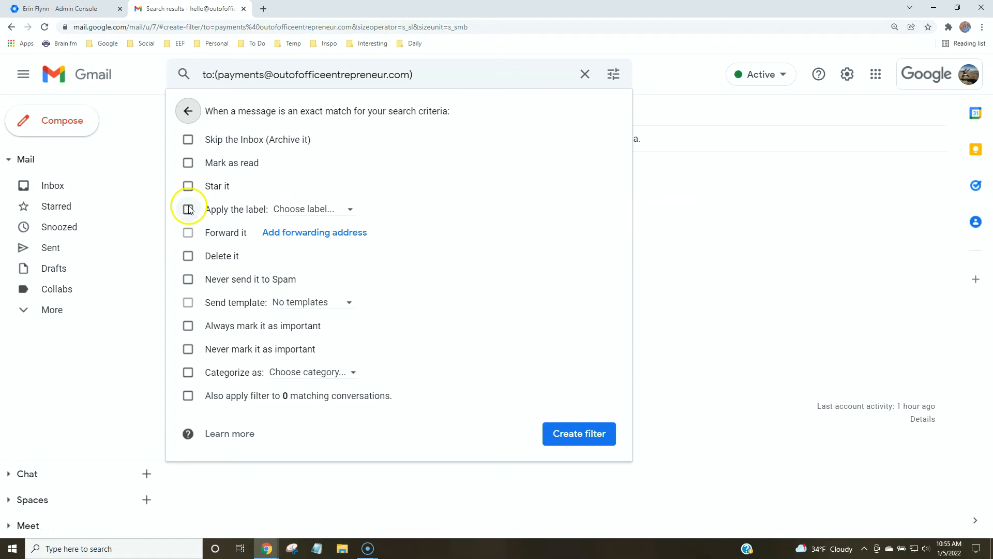
{"action": "left_click", "coordinate": [187, 209]}
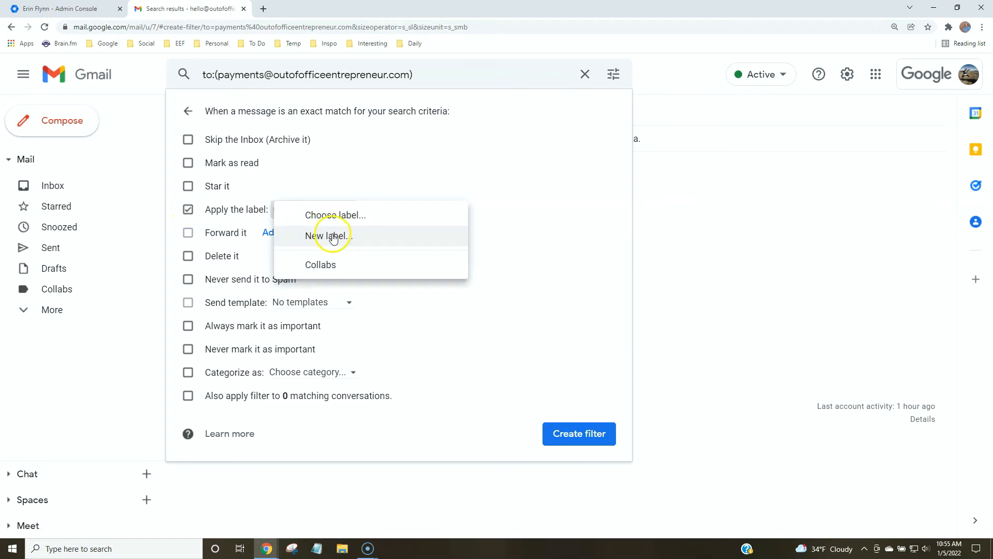
{"action": "left_click", "coordinate": [329, 236]}
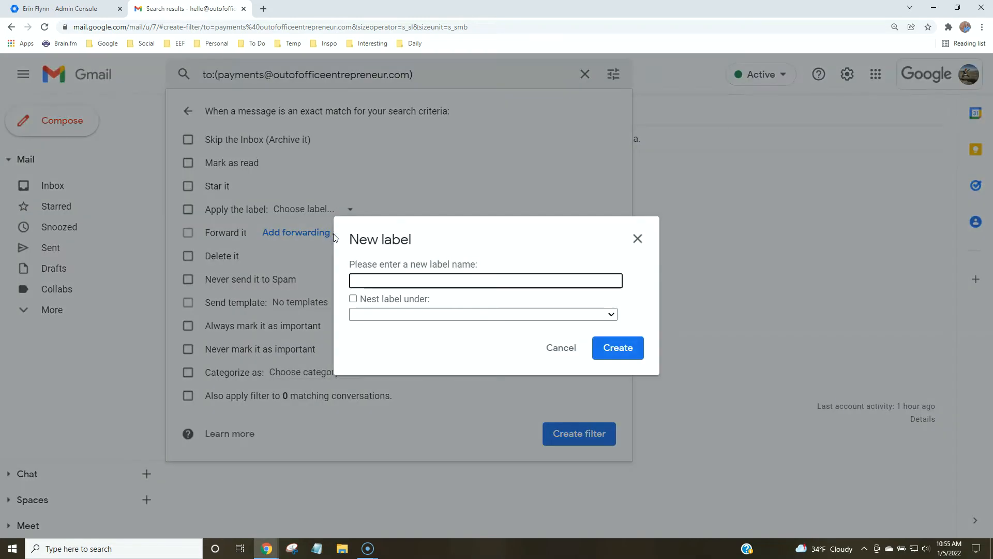
{"action": "type", "text": "Paymen"}
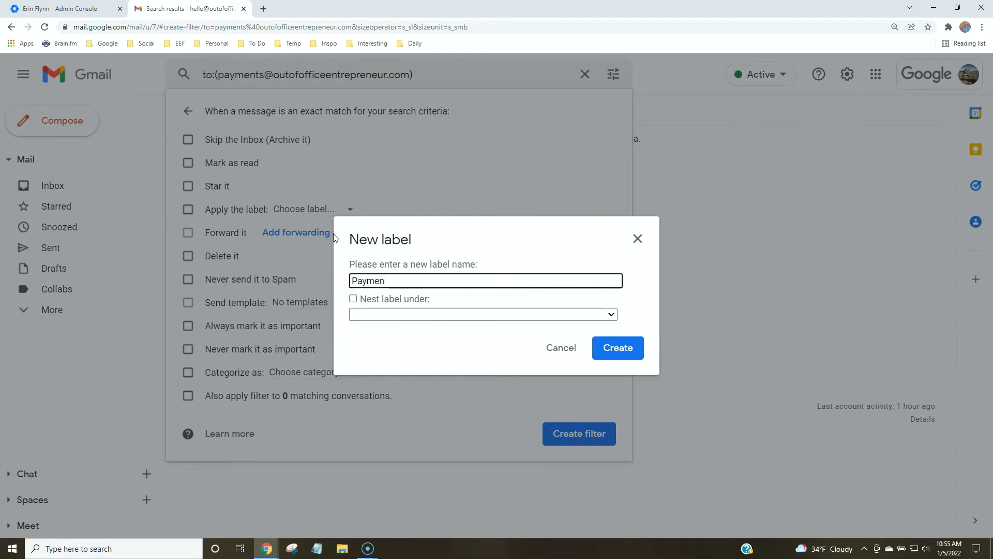
{"action": "left_click", "coordinate": [617, 347]}
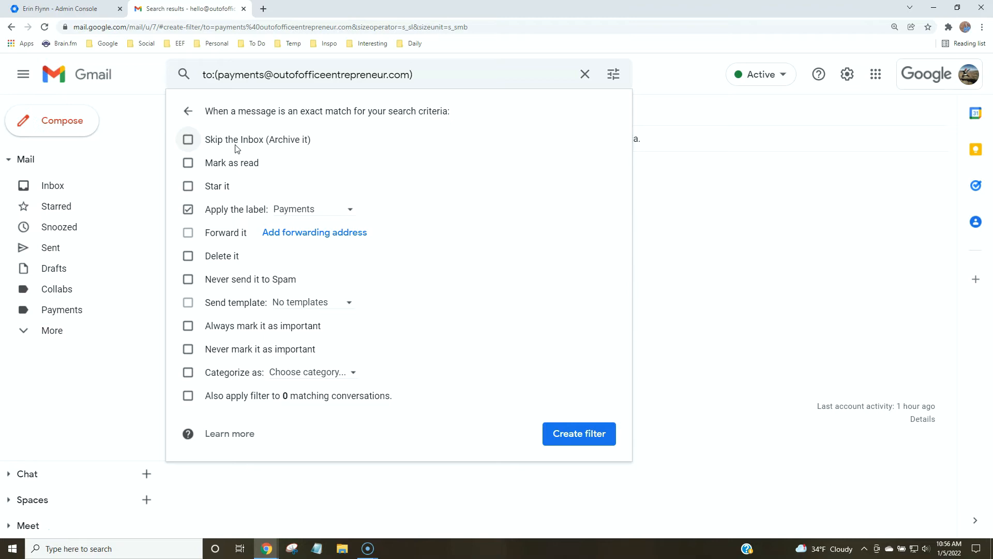
{"action": "mouse_move", "coordinate": [308, 222]}
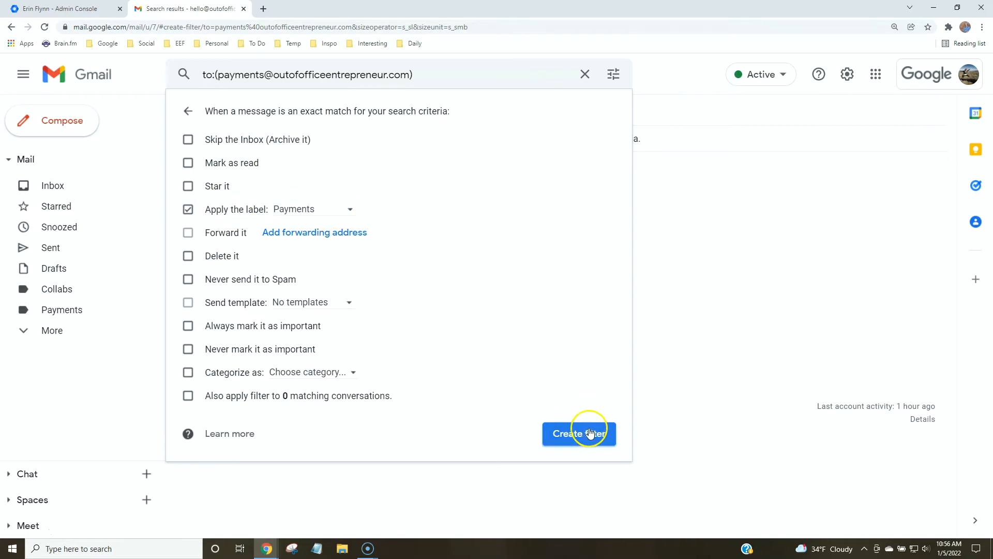
Save the payments filter and enter the support alias as a new filter's recipient.
{"action": "left_click", "coordinate": [578, 433]}
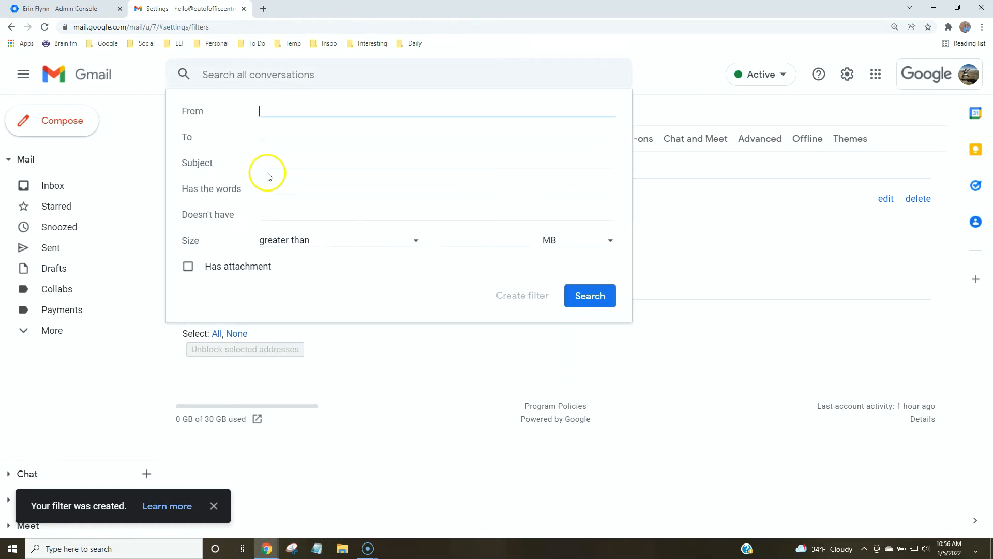
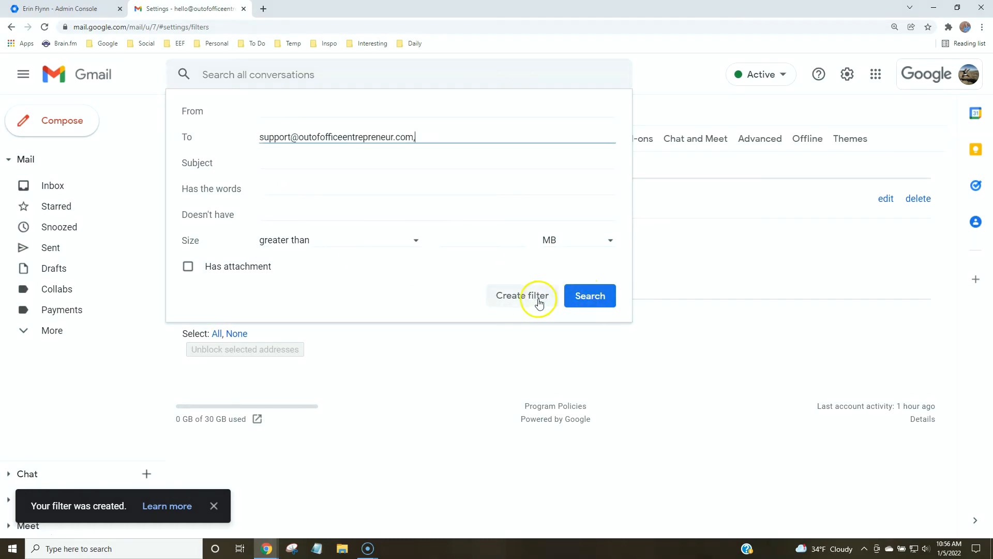
{"action": "left_click", "coordinate": [522, 295]}
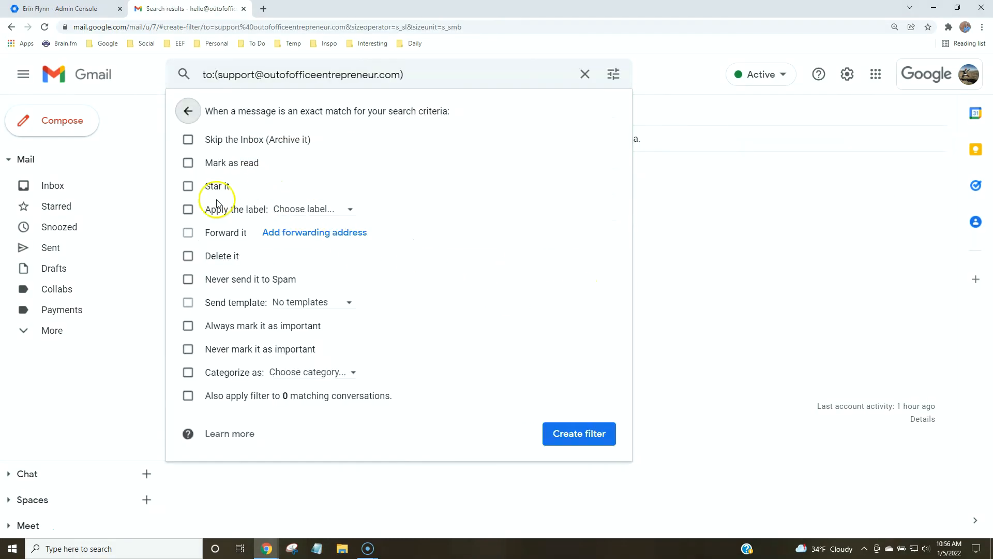
Apply a newly created 'Support' label to matching mail and save the filter.
{"action": "left_click", "coordinate": [331, 209]}
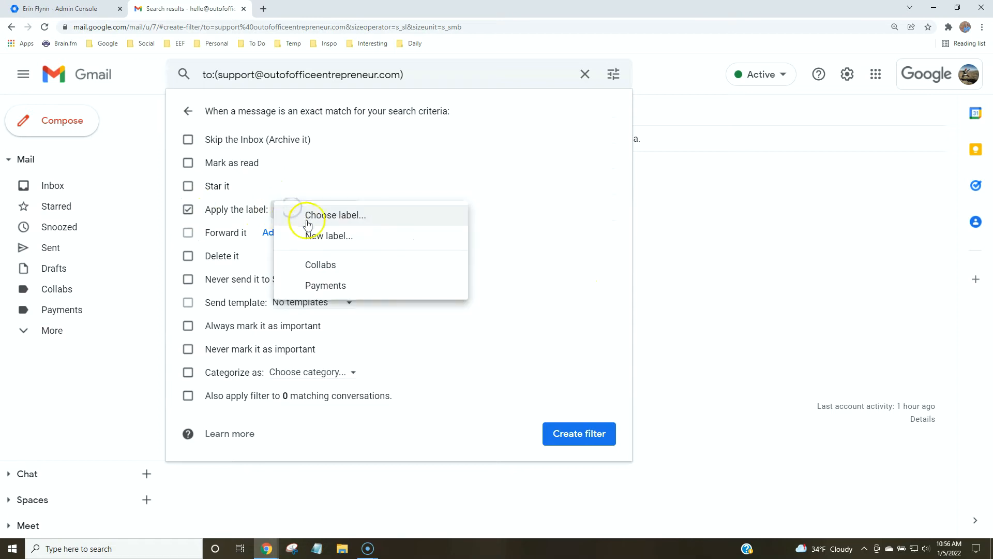
{"action": "left_click", "coordinate": [329, 235]}
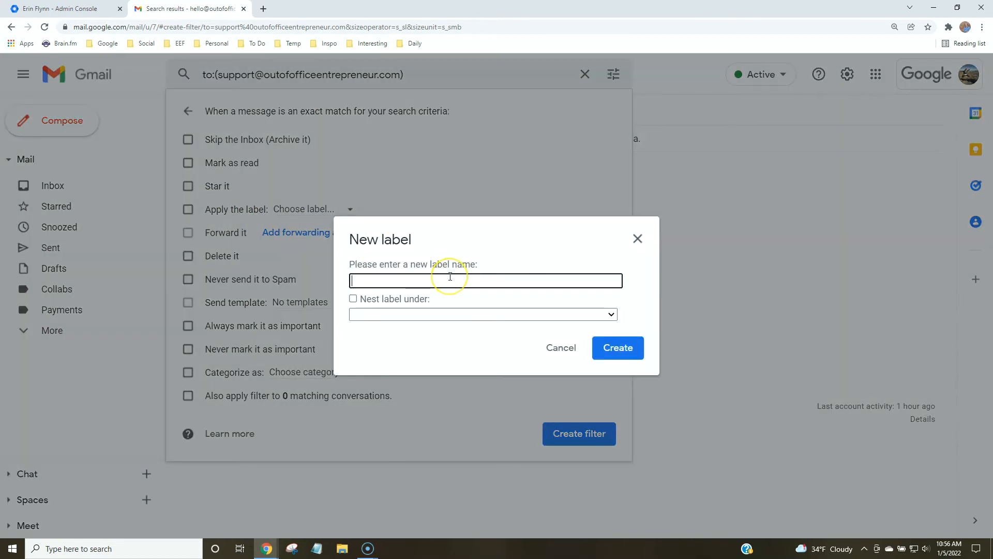
{"action": "type", "text": "Support"}
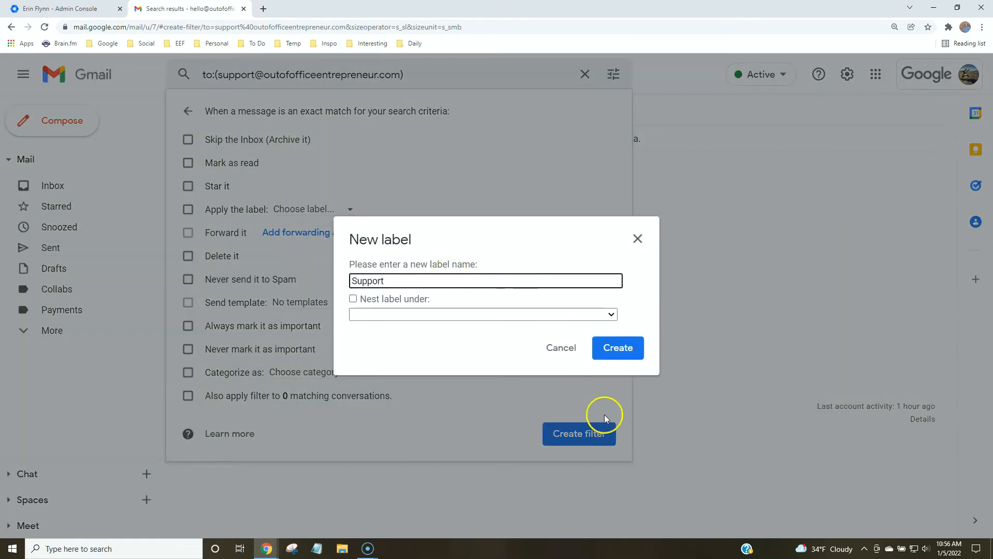
{"action": "left_click", "coordinate": [617, 348]}
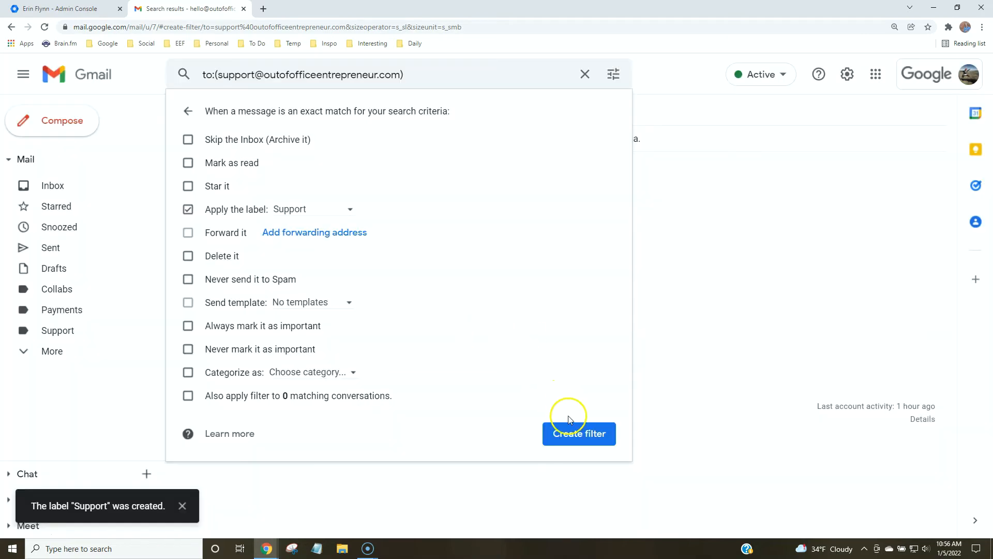
{"action": "mouse_move", "coordinate": [541, 400]}
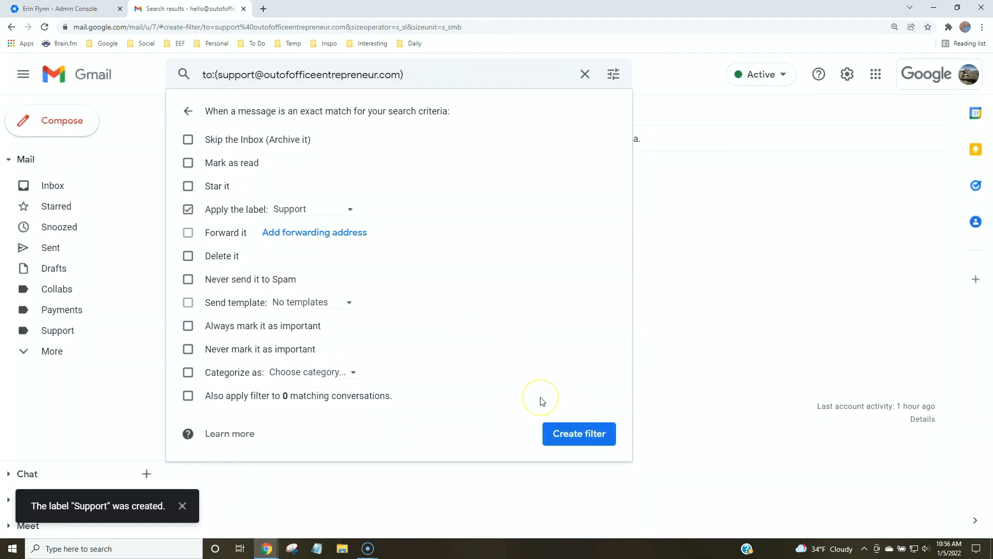
{"action": "mouse_move", "coordinate": [520, 394]}
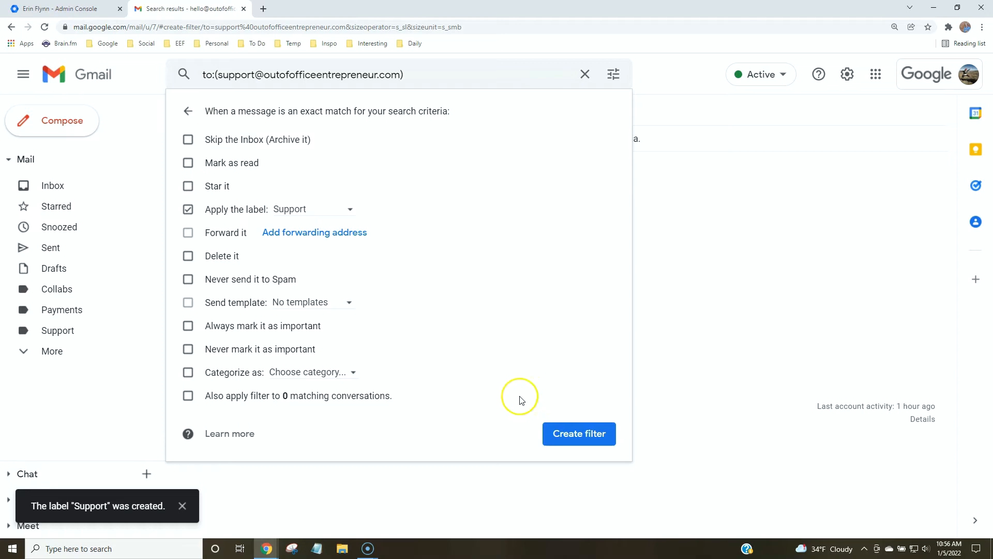
{"action": "mouse_move", "coordinate": [522, 401]}
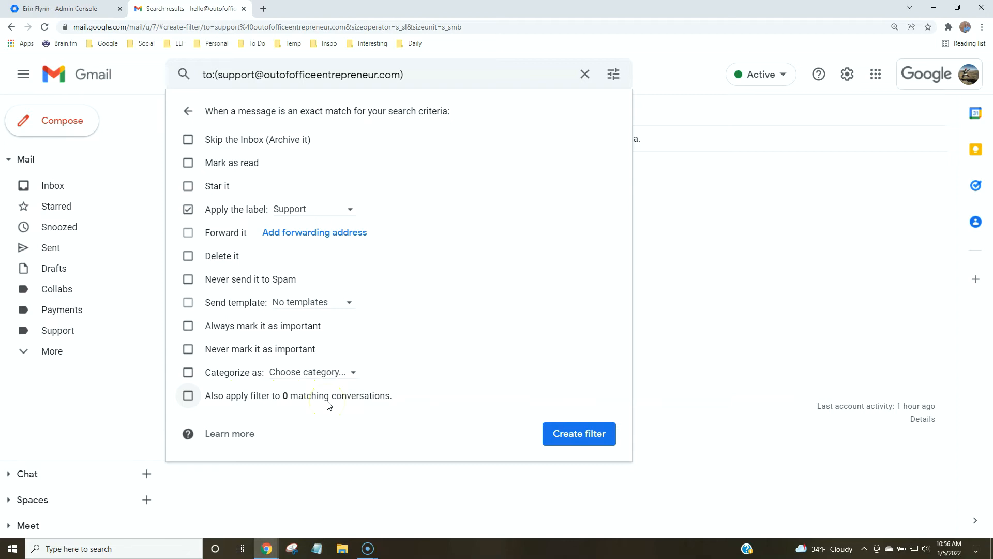
{"action": "mouse_move", "coordinate": [297, 398]}
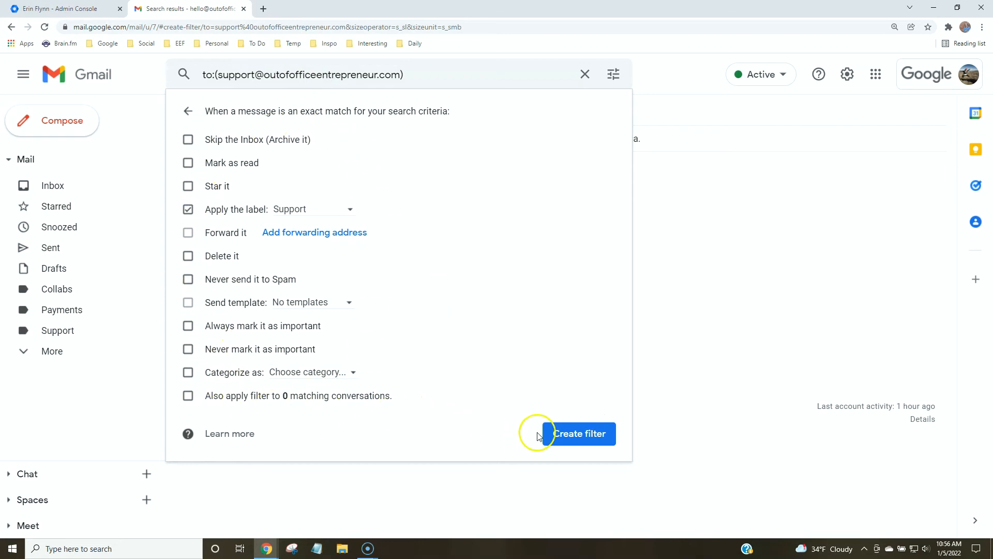
{"action": "left_click", "coordinate": [579, 433]}
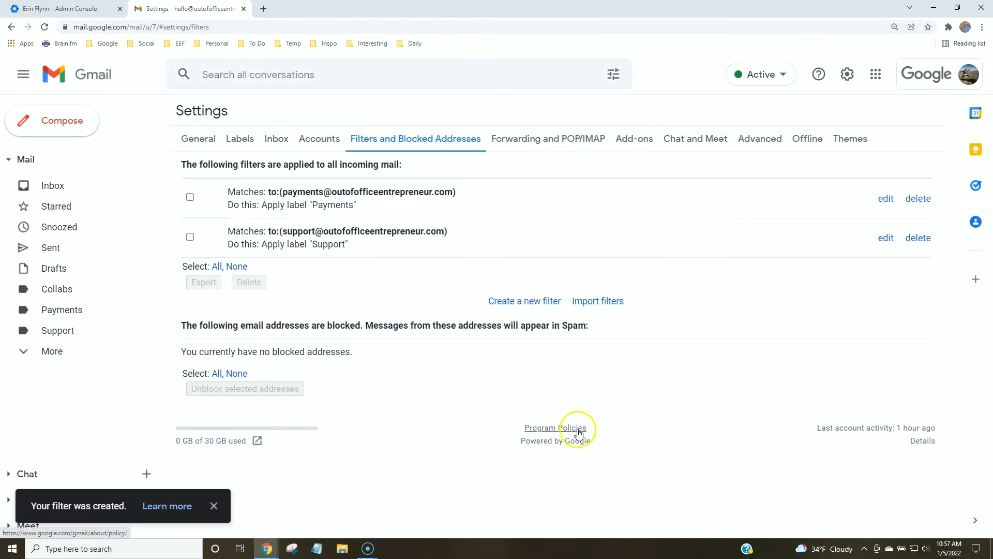
{"action": "mouse_move", "coordinate": [332, 248]}
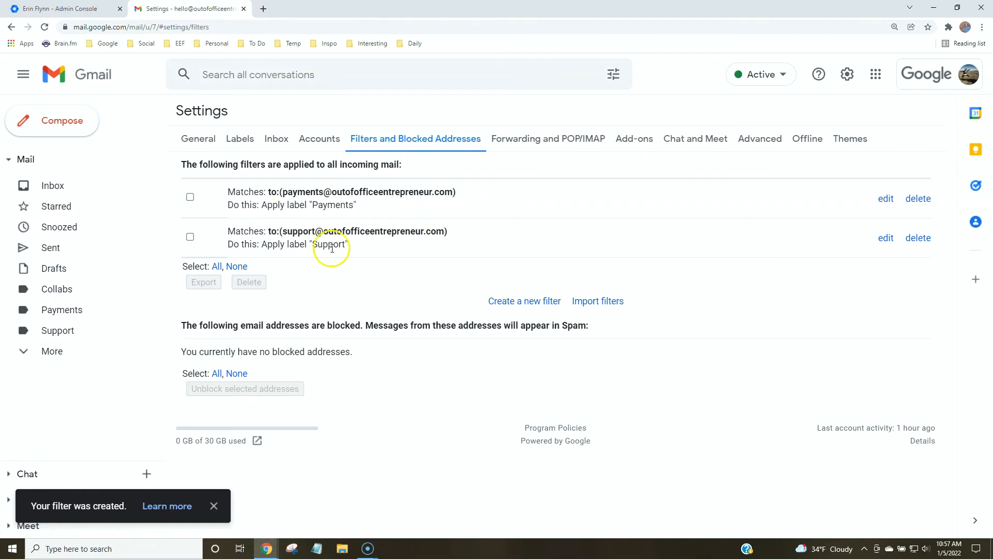
{"action": "mouse_move", "coordinate": [75, 189]}
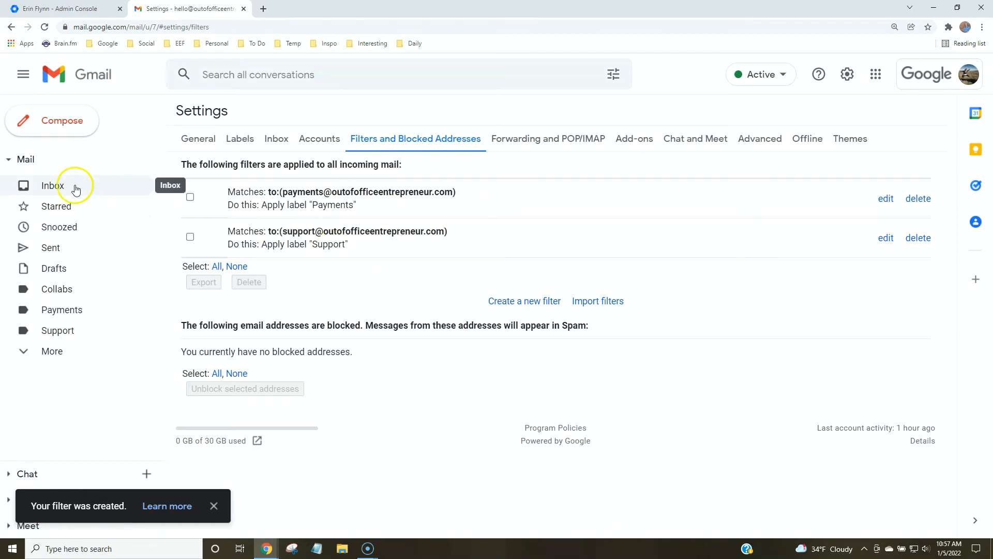
Return to the Inbox from the left sidebar.
{"action": "left_click", "coordinate": [49, 185]}
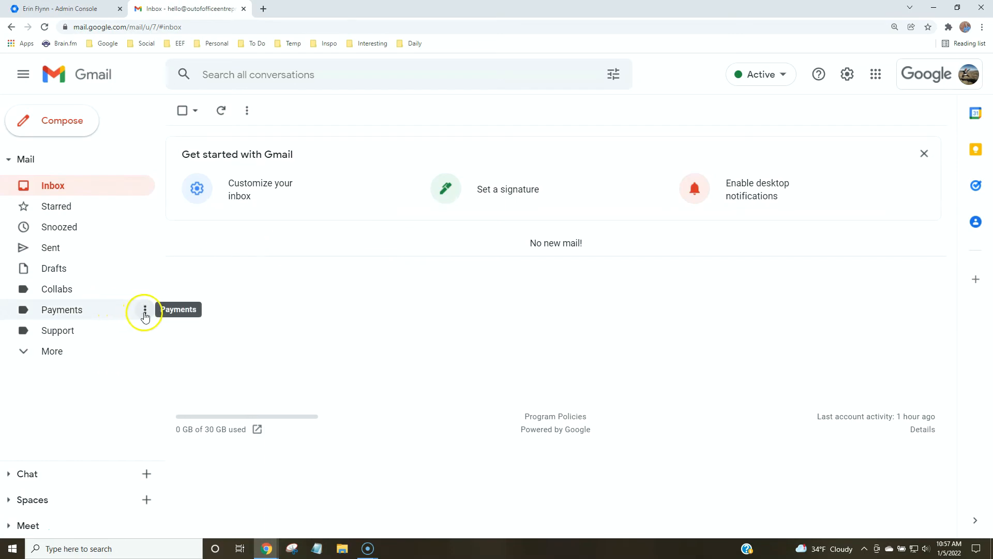
Set the Payments label colour to green, then open the Support label's options.
{"action": "left_click", "coordinate": [144, 310]}
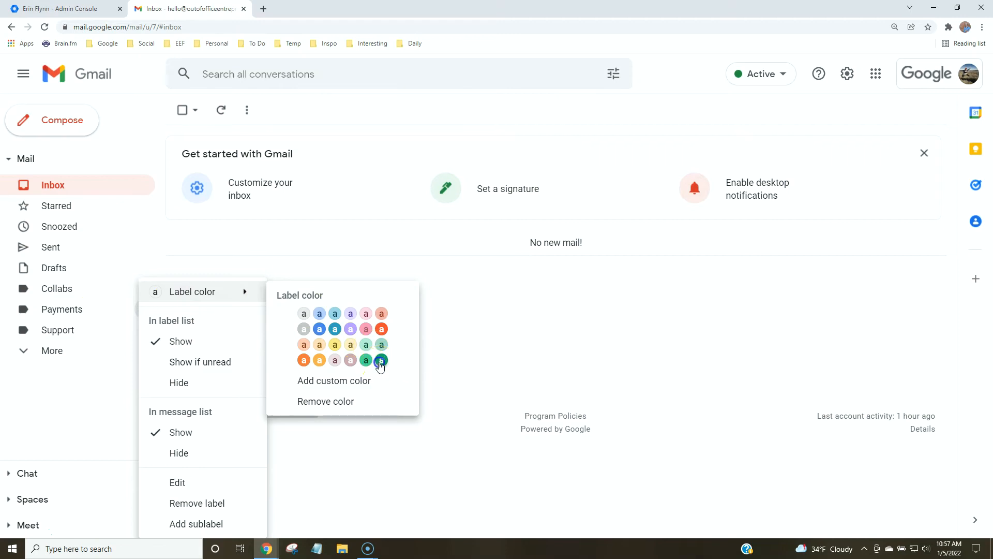
{"action": "left_click", "coordinate": [381, 360]}
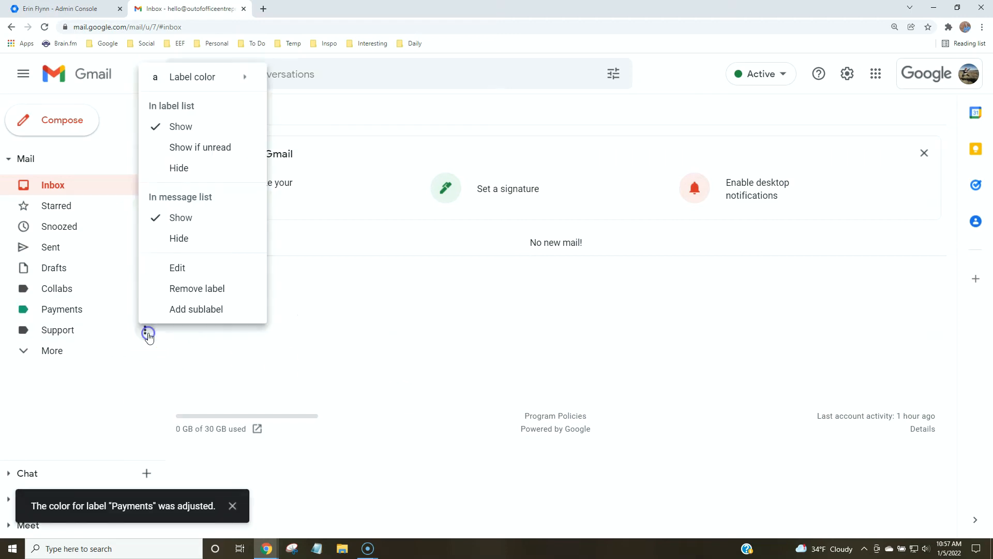
{"action": "left_click", "coordinate": [192, 76]}
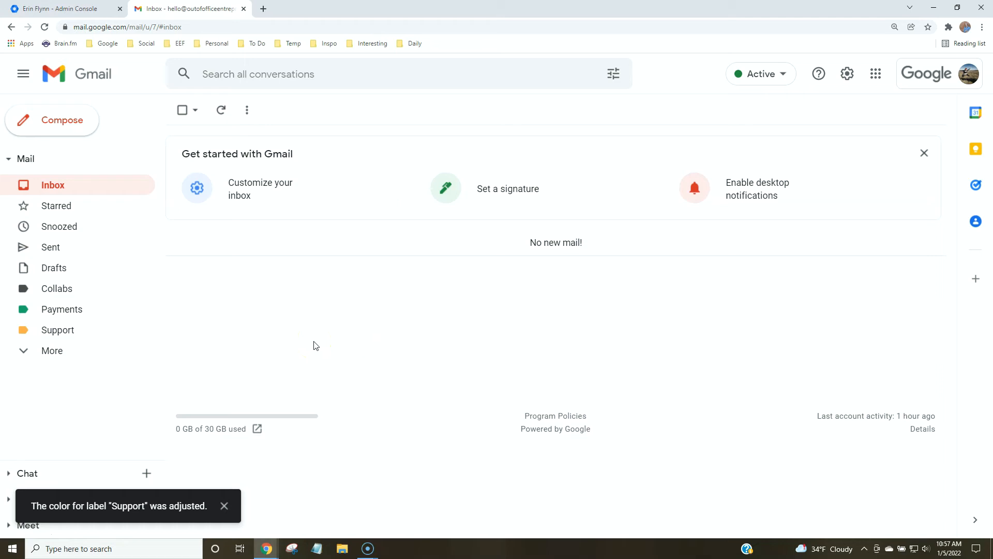
{"action": "mouse_move", "coordinate": [319, 343]}
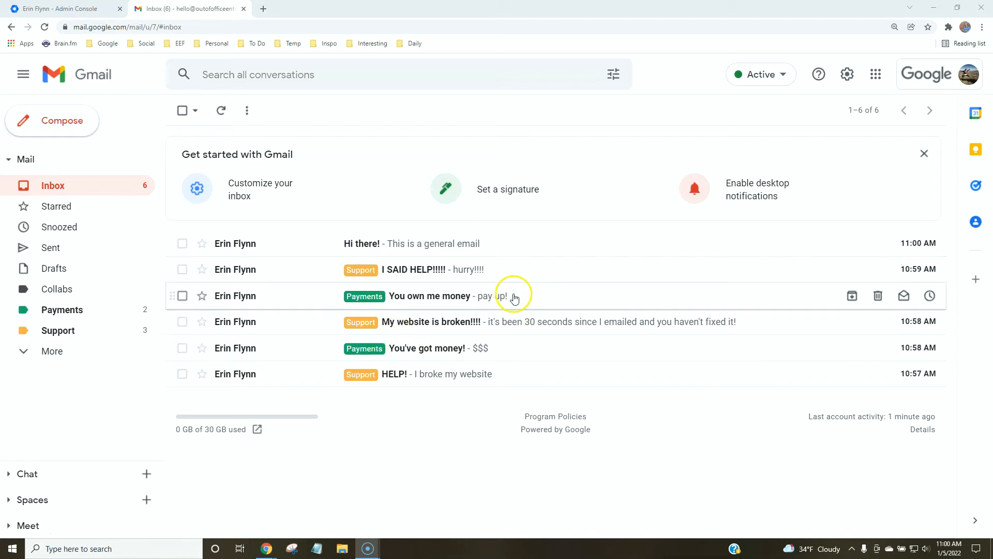
{"action": "mouse_move", "coordinate": [360, 270]}
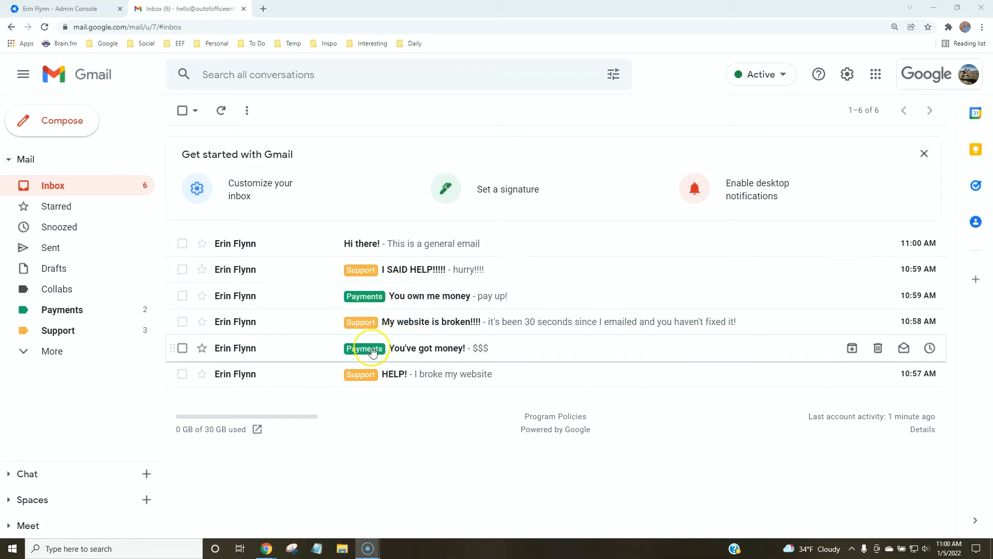
{"action": "mouse_move", "coordinate": [371, 350]}
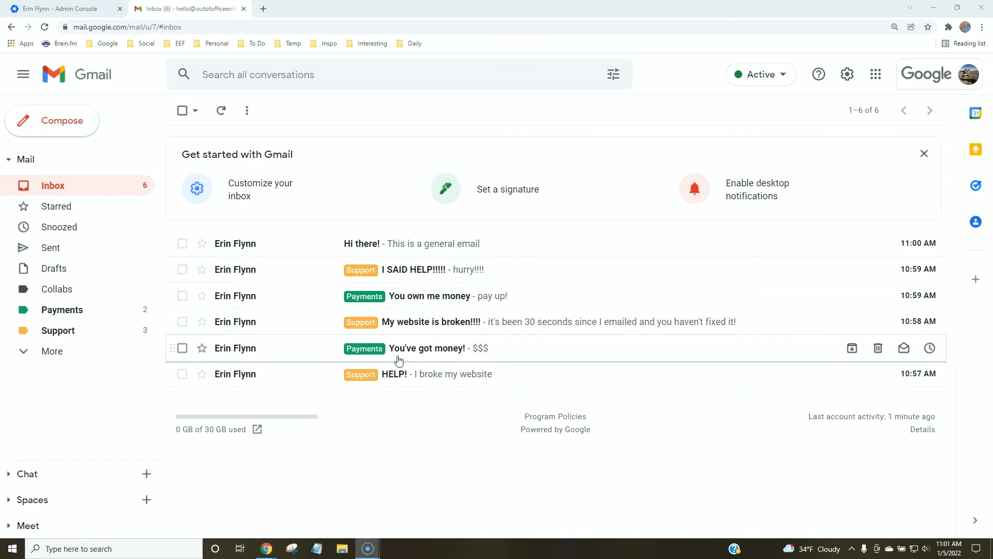
{"action": "mouse_move", "coordinate": [401, 352]}
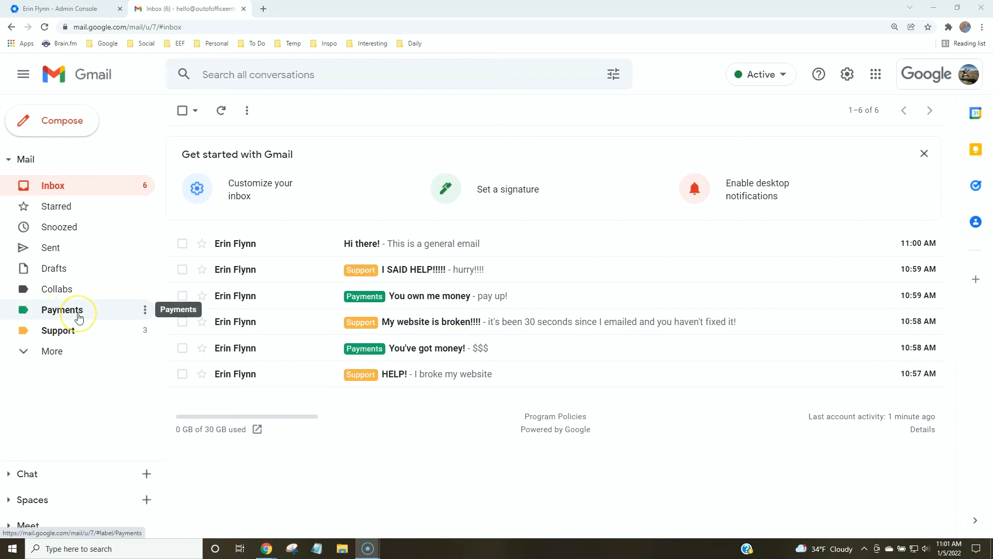
{"action": "left_click", "coordinate": [62, 310]}
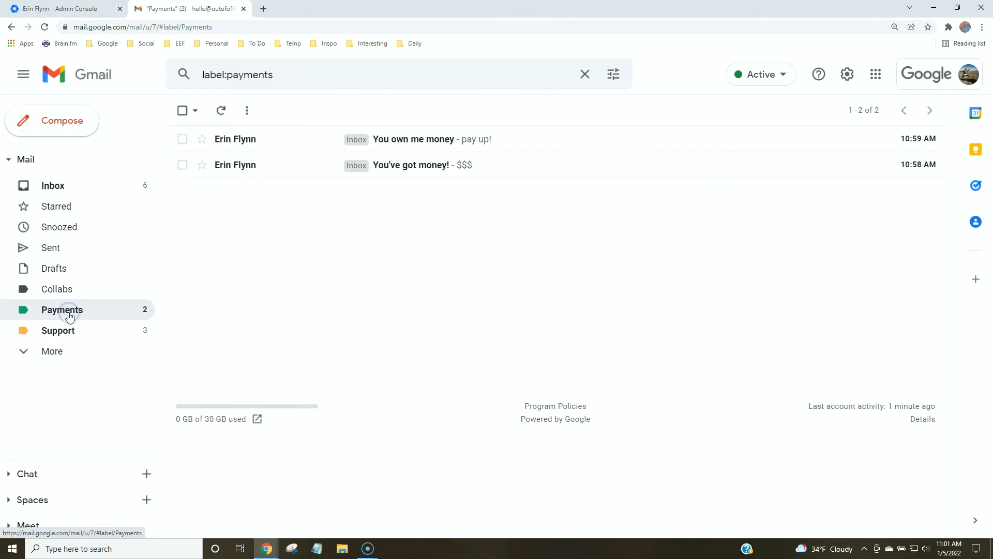
{"action": "mouse_move", "coordinate": [407, 140]}
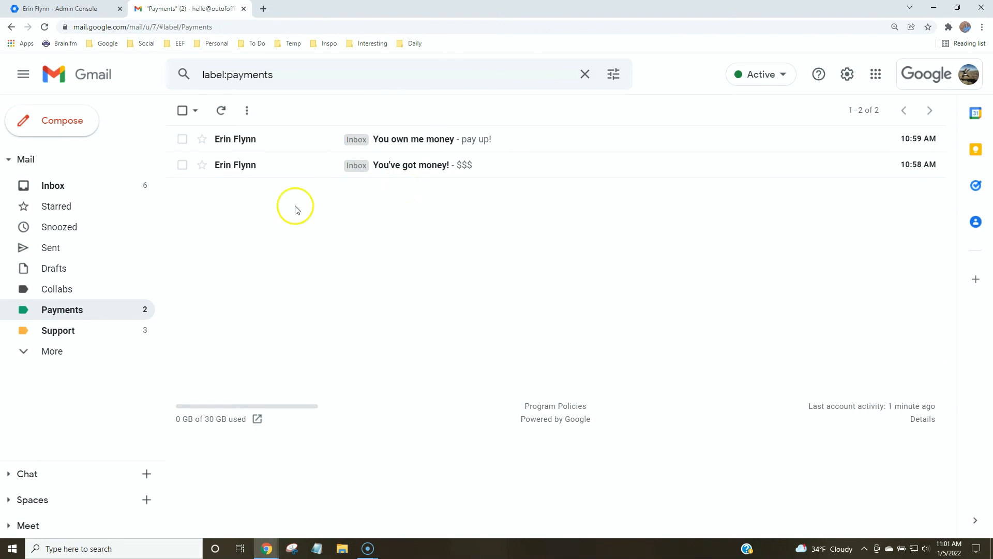
{"action": "mouse_move", "coordinate": [93, 332]}
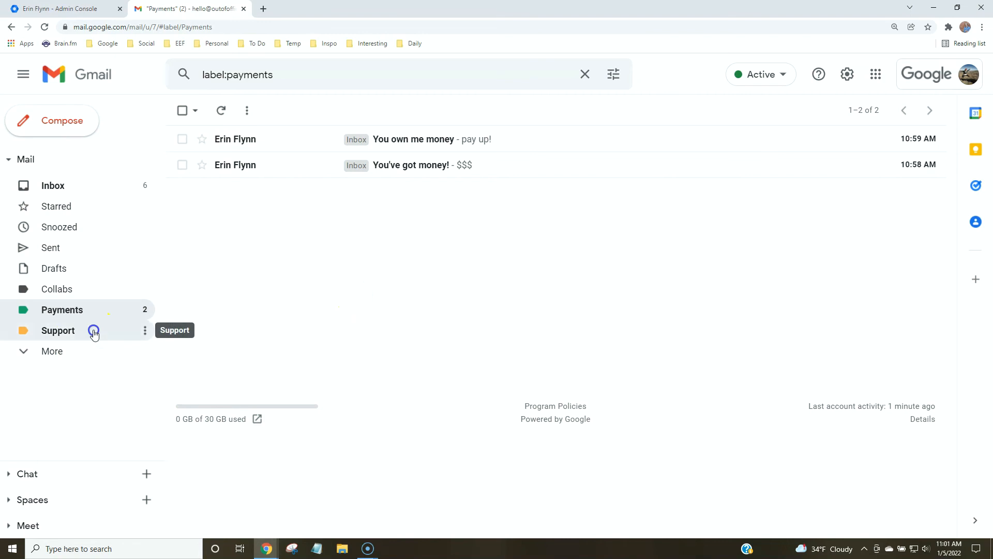
{"action": "left_click", "coordinate": [58, 330]}
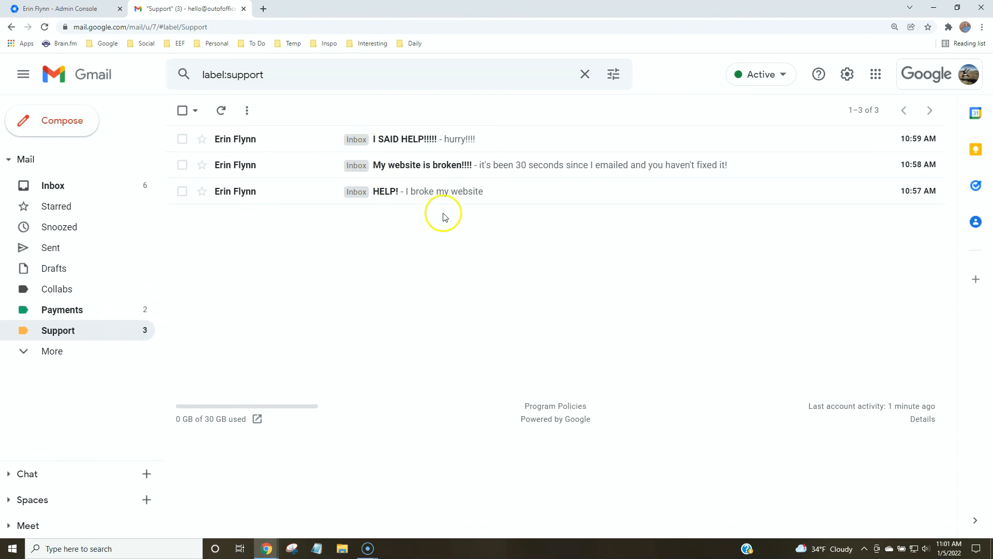
{"action": "left_click", "coordinate": [52, 185]}
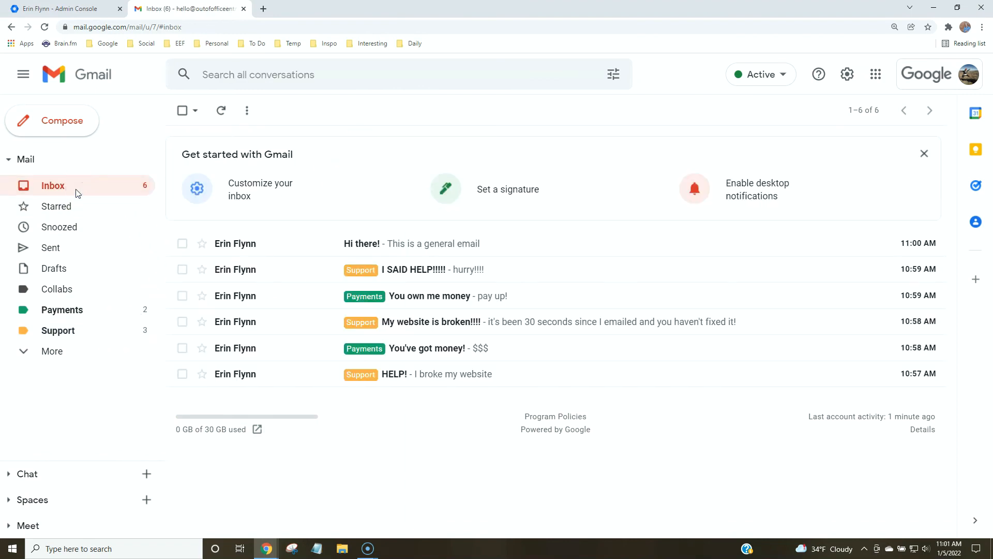